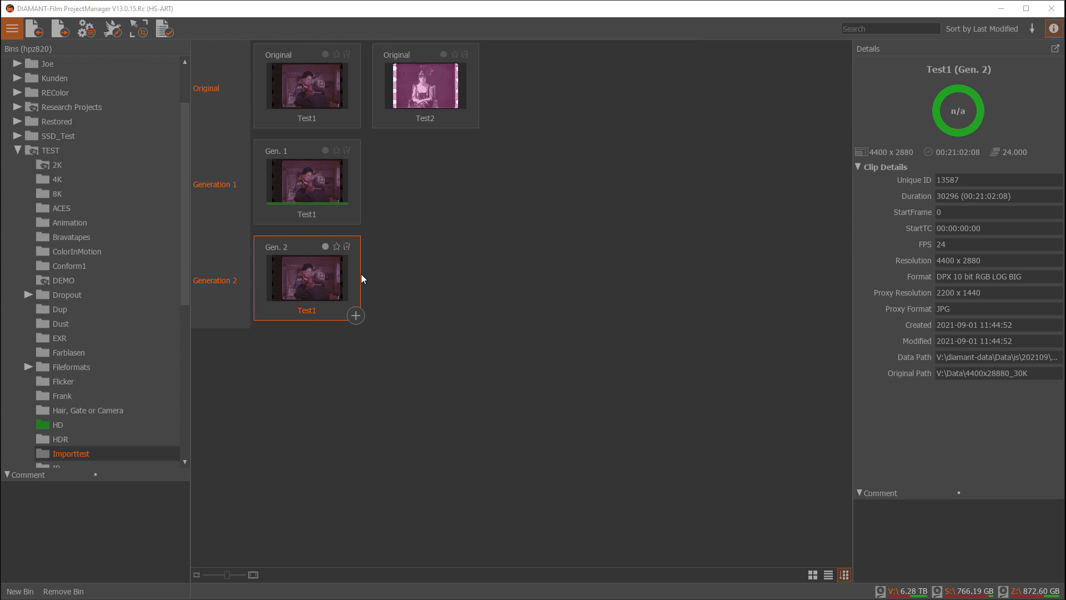
{"action": "mouse_move", "coordinate": [306, 94]}
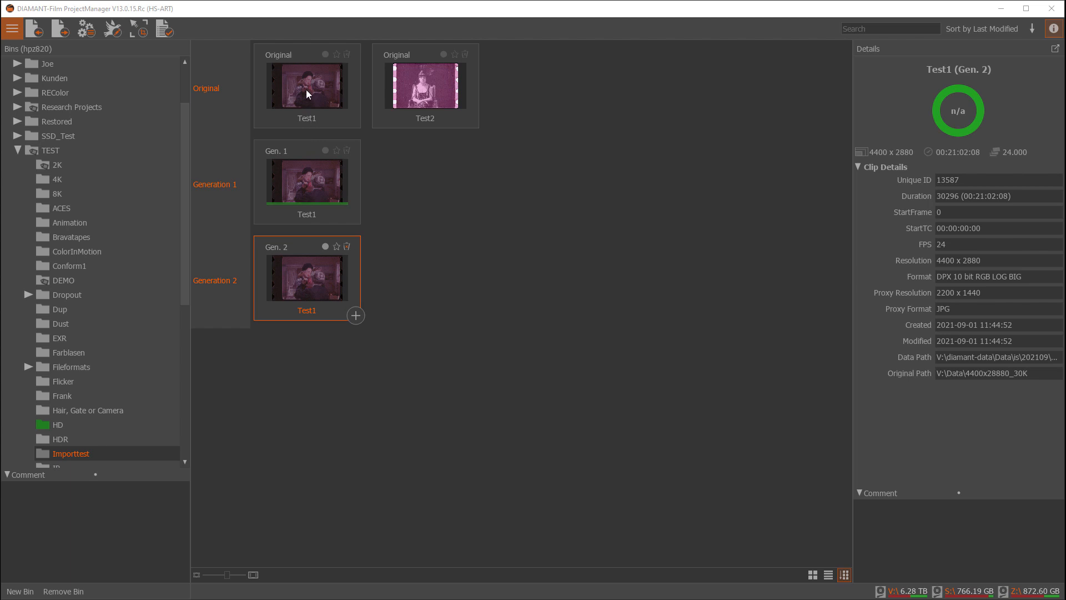
{"action": "mouse_move", "coordinate": [324, 288]}
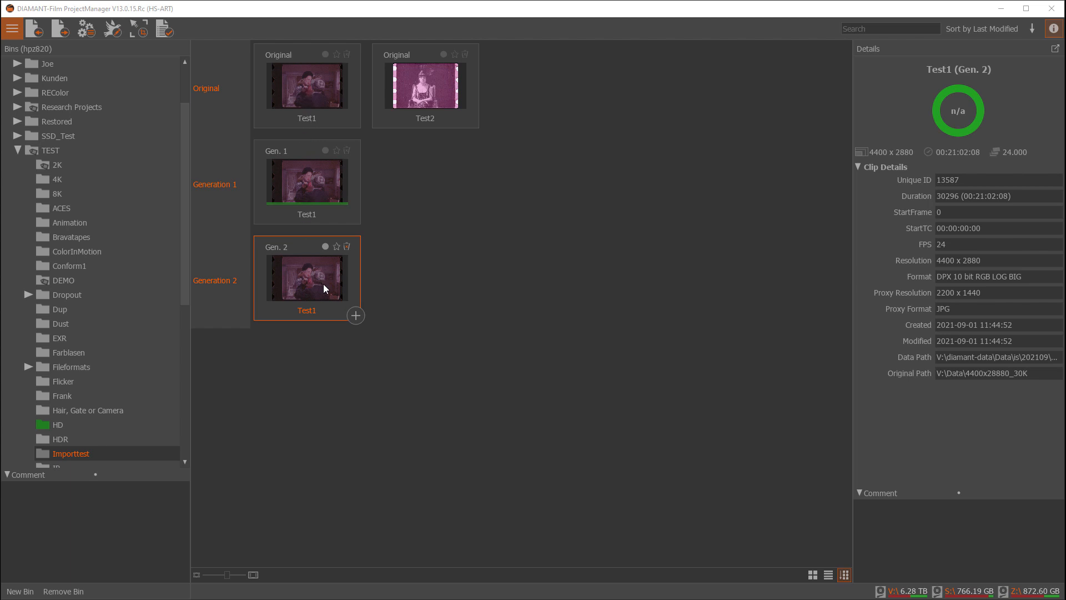
{"action": "mouse_move", "coordinate": [313, 288]}
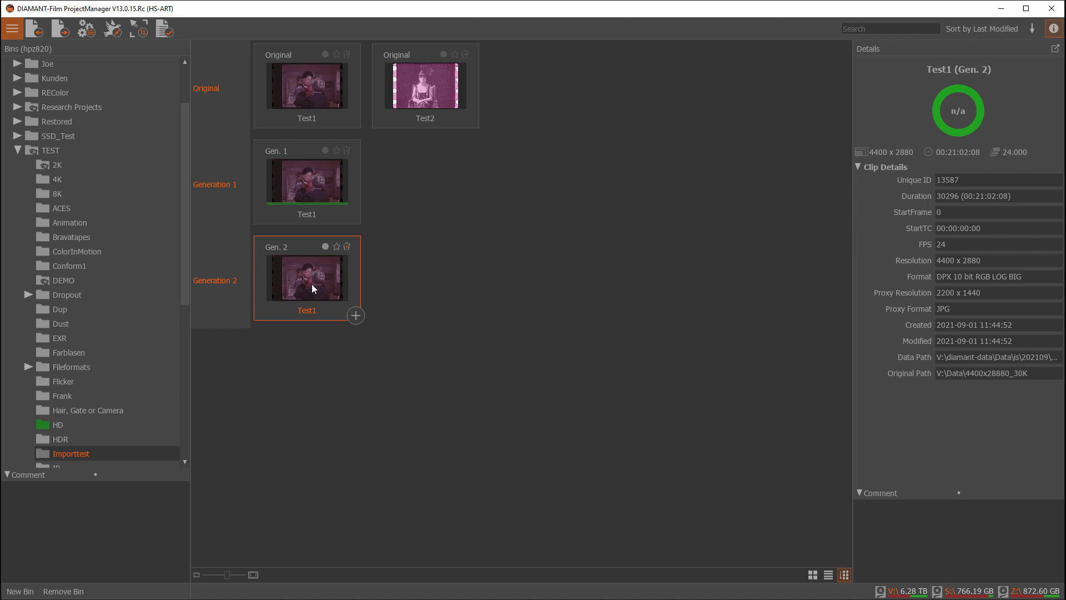
{"action": "mouse_move", "coordinate": [311, 279]}
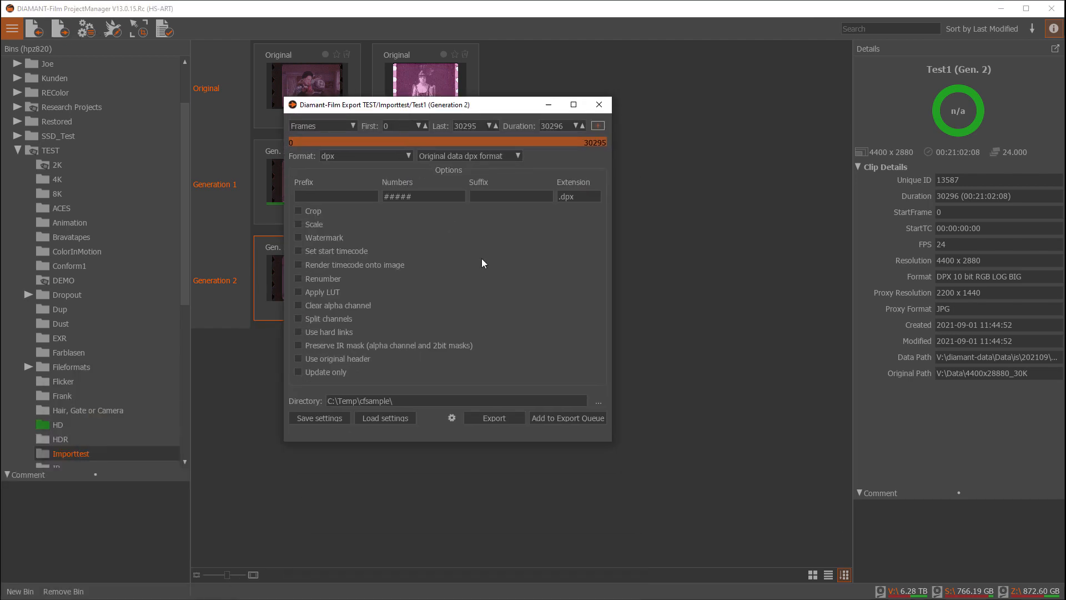
Open the Test1 export dialog and set the frame range to 100–1000 (901 frames).
{"action": "left_click", "coordinate": [493, 418]}
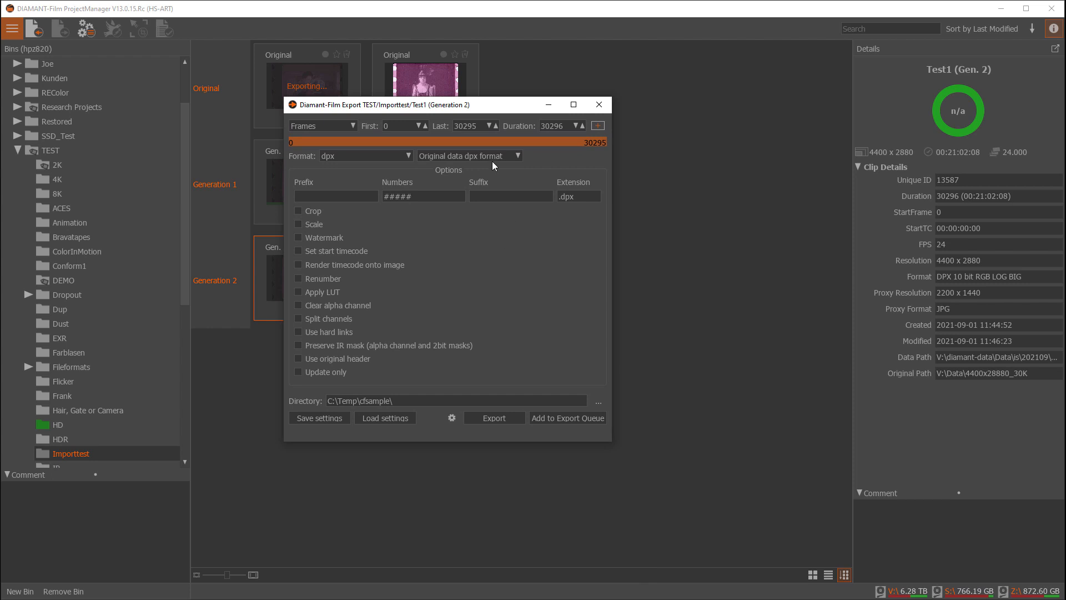
{"action": "mouse_move", "coordinate": [493, 236]}
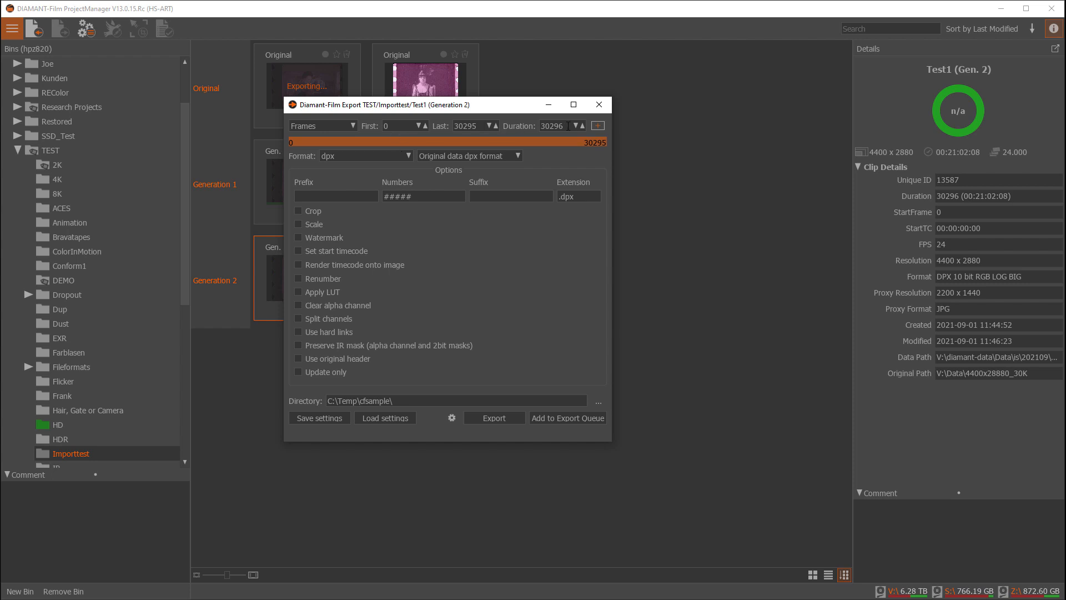
{"action": "left_click", "coordinate": [398, 126]}
{"action": "type", "text": "100"}
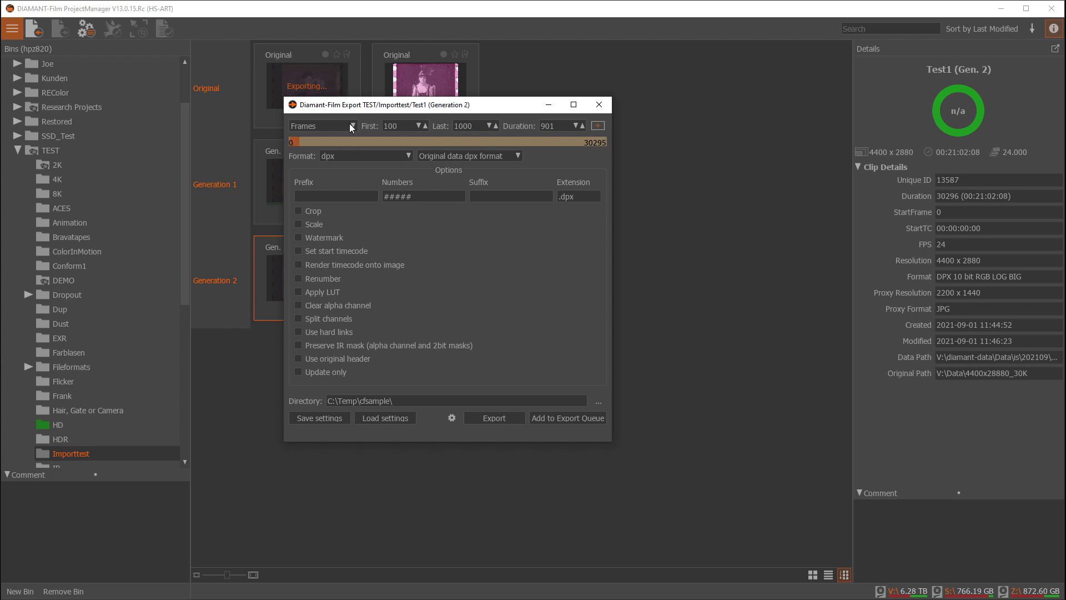
{"action": "left_click", "coordinate": [320, 126]}
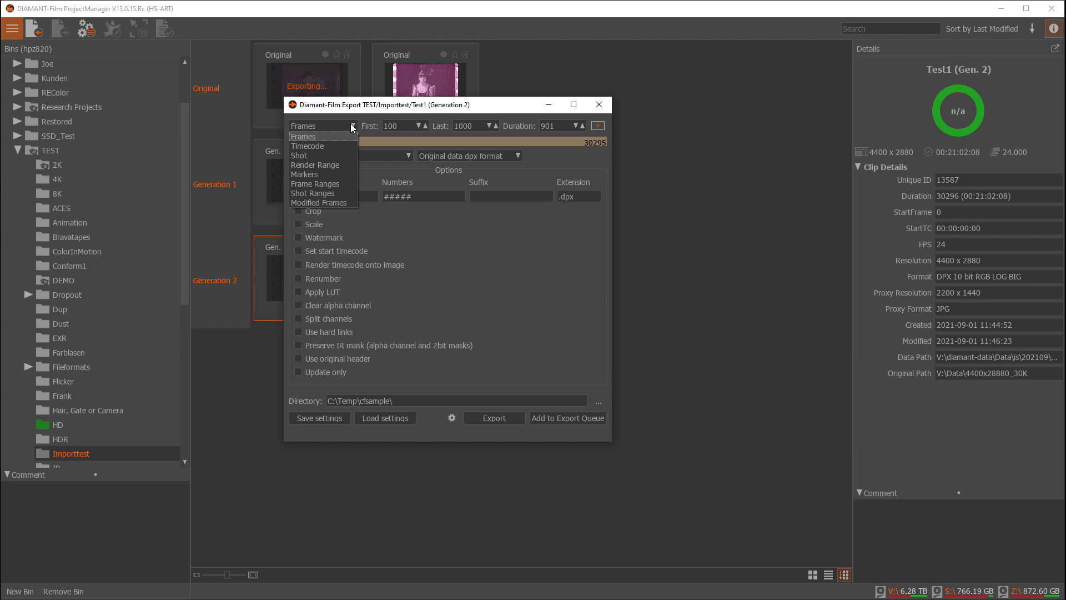
{"action": "mouse_move", "coordinate": [330, 143]}
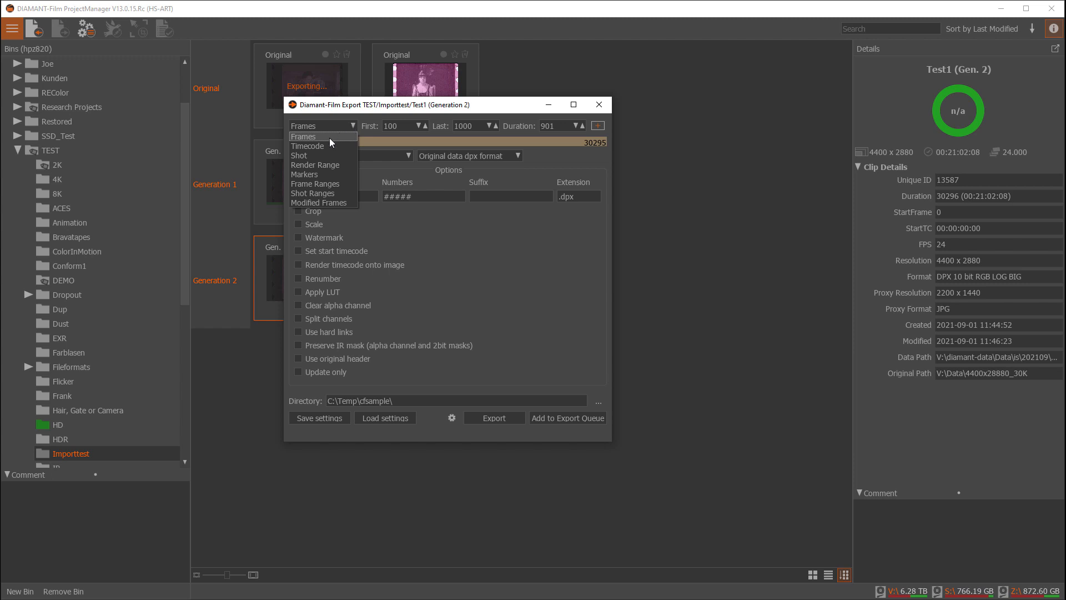
{"action": "left_click", "coordinate": [299, 155]}
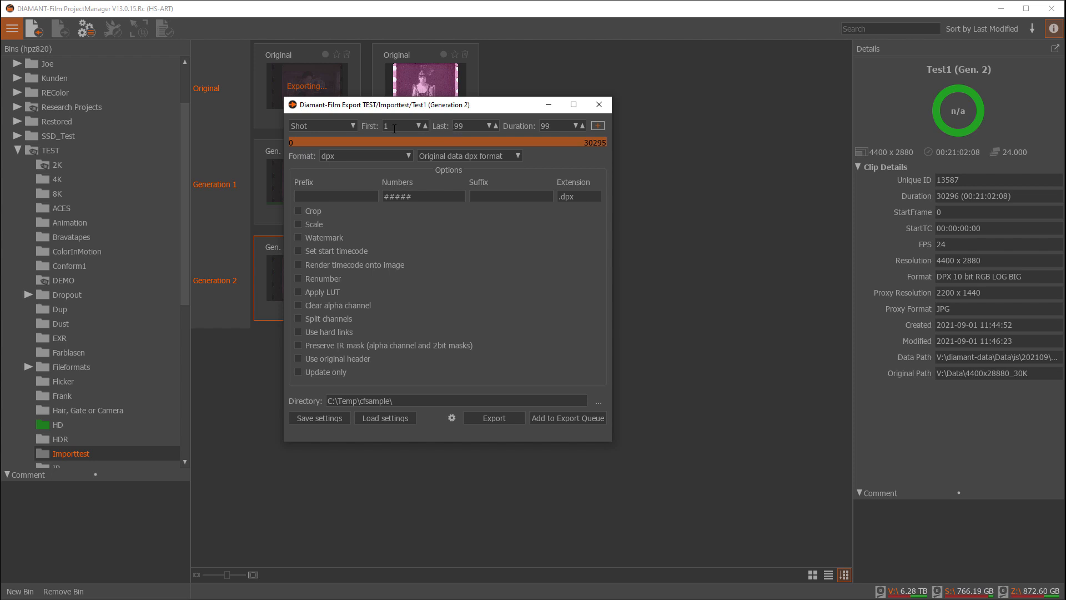
{"action": "mouse_move", "coordinate": [432, 128]}
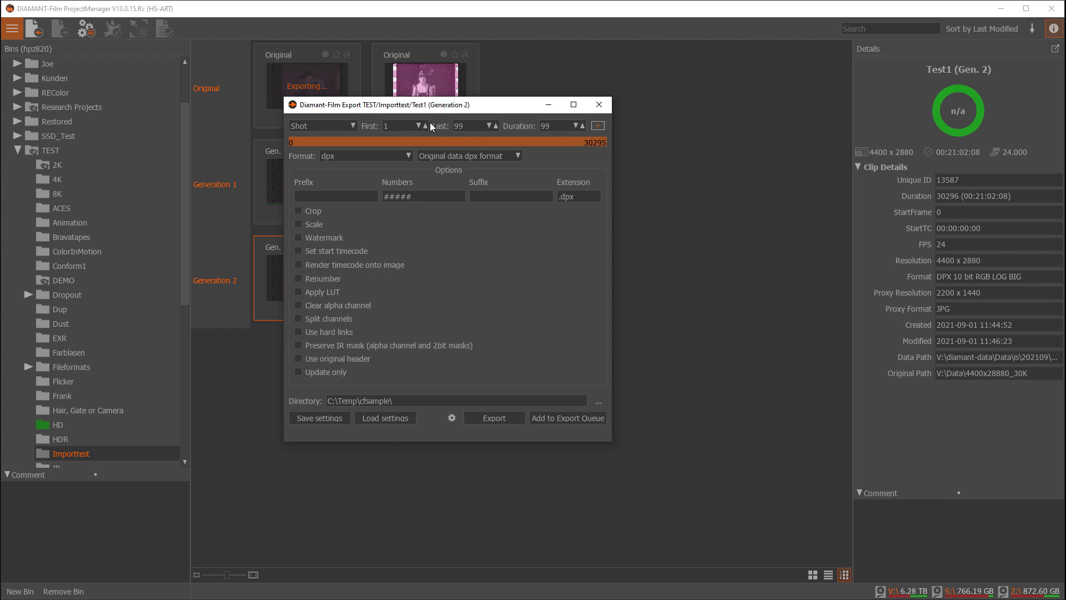
{"action": "left_click", "coordinate": [342, 126]}
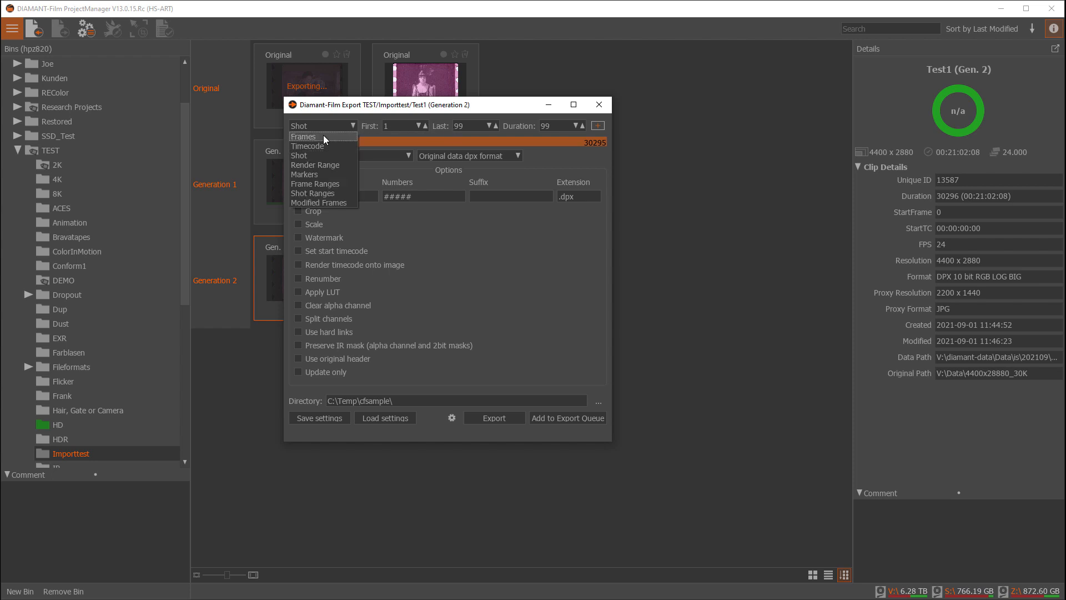
{"action": "left_click", "coordinate": [304, 136]}
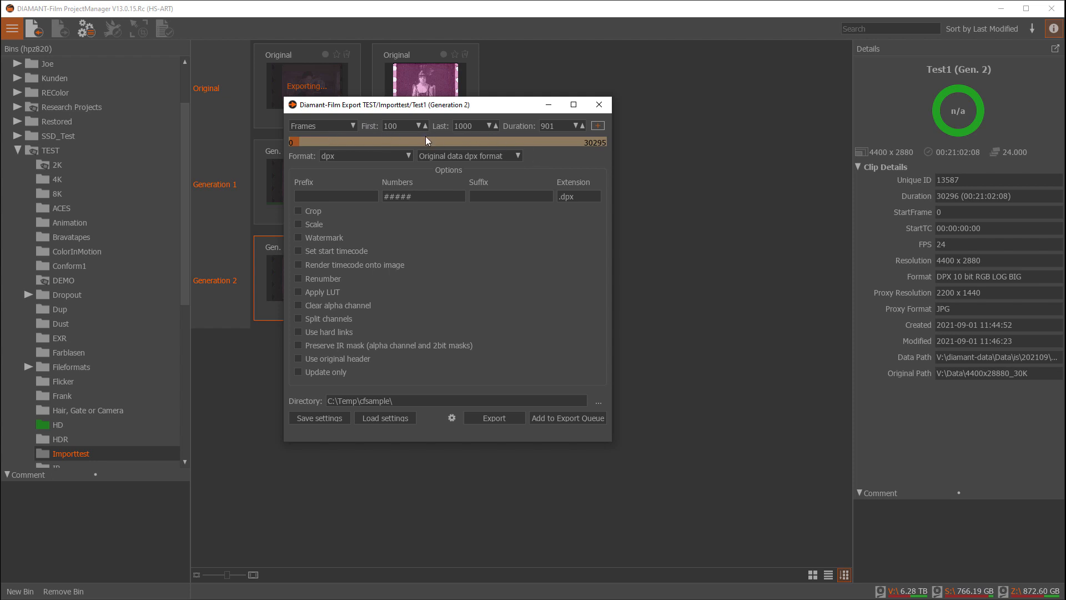
{"action": "mouse_move", "coordinate": [457, 123]}
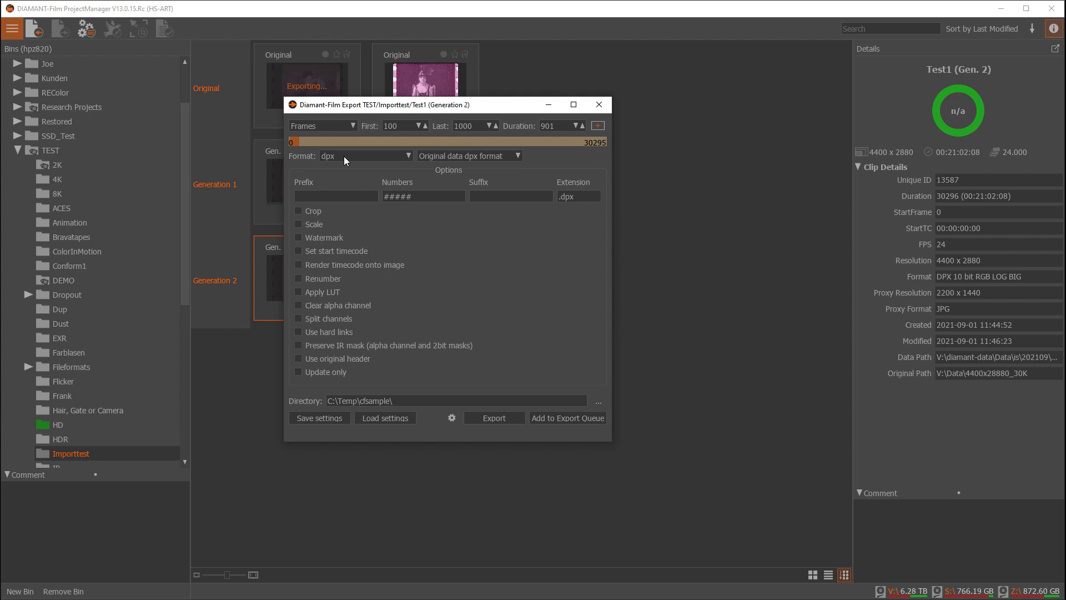
{"action": "mouse_move", "coordinate": [480, 164]}
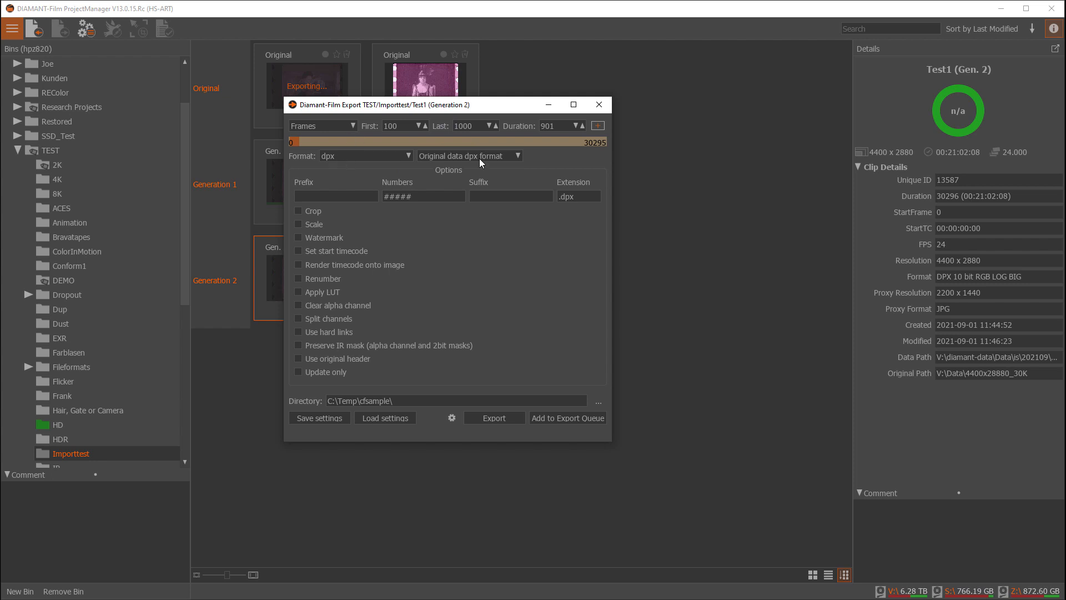
{"action": "mouse_move", "coordinate": [341, 159]}
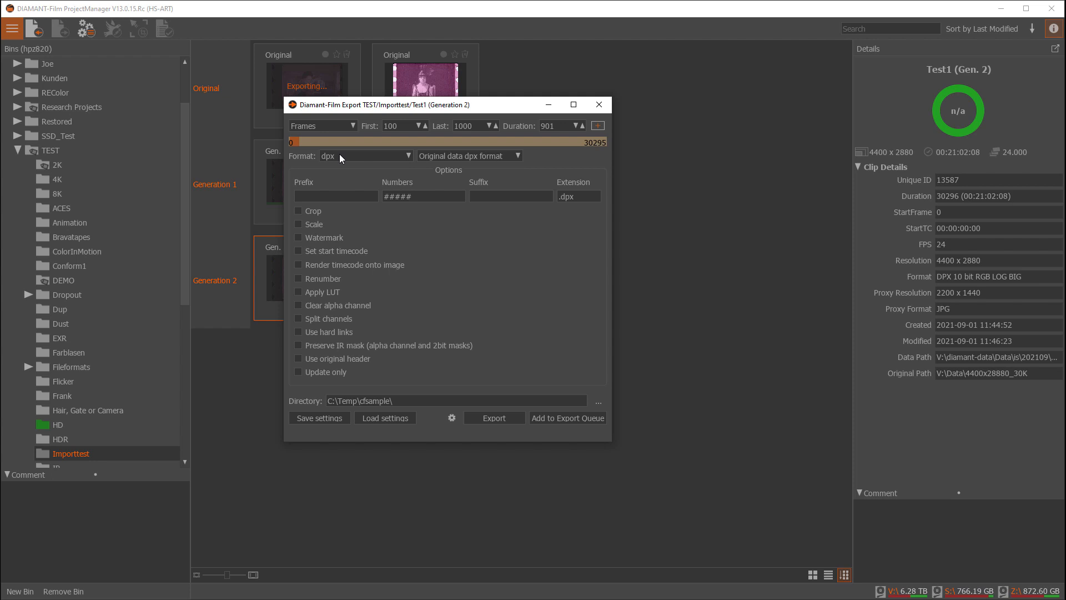
{"action": "mouse_move", "coordinate": [478, 157]}
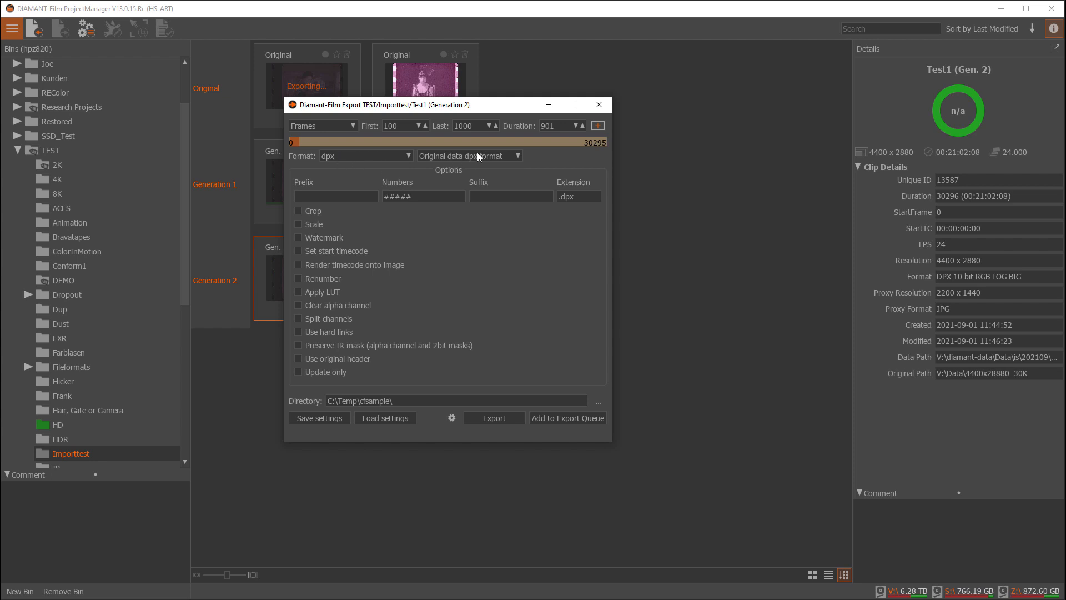
Browse the DPX format variants, such as RGB 10-bit logarithmic and 16-bit linear.
{"action": "left_click", "coordinate": [517, 156]}
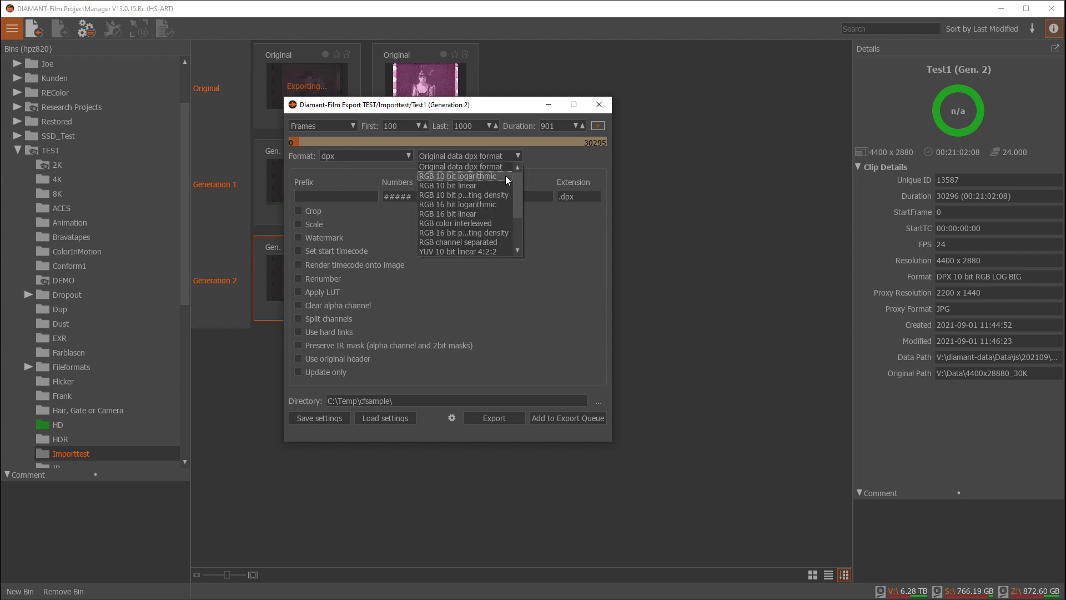
{"action": "scroll", "scroll_direction": "down", "scroll_amount": 3}
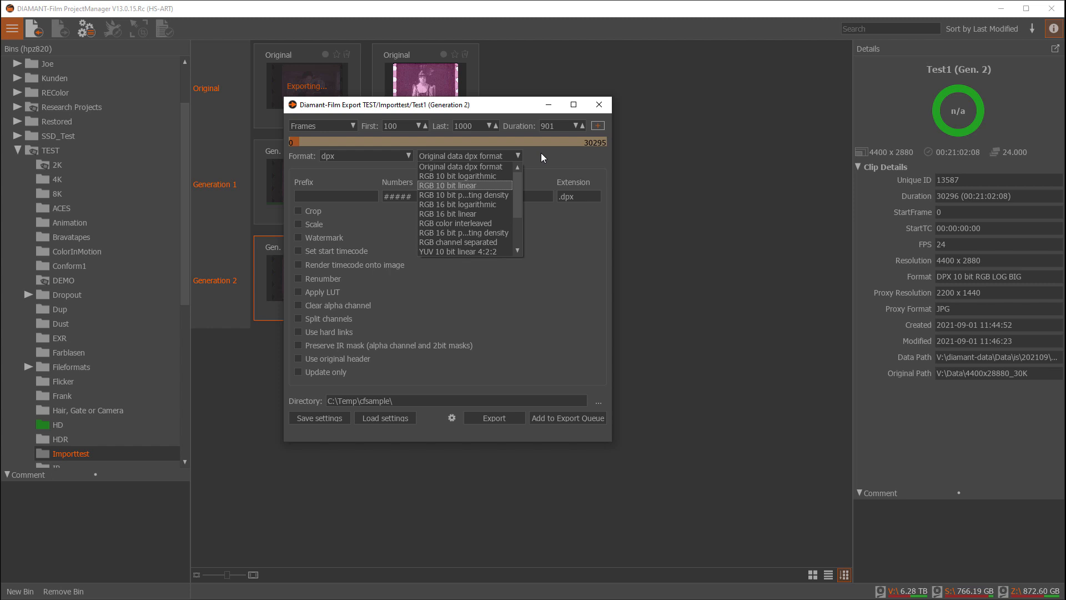
{"action": "left_click", "coordinate": [408, 156]}
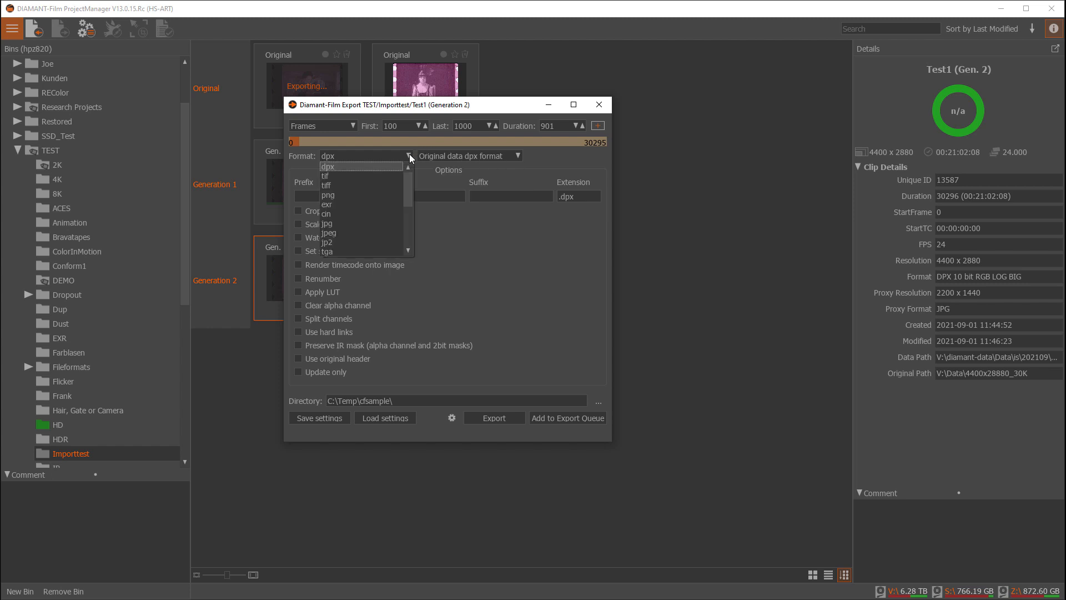
{"action": "scroll", "scroll_direction": "down", "scroll_amount": 3}
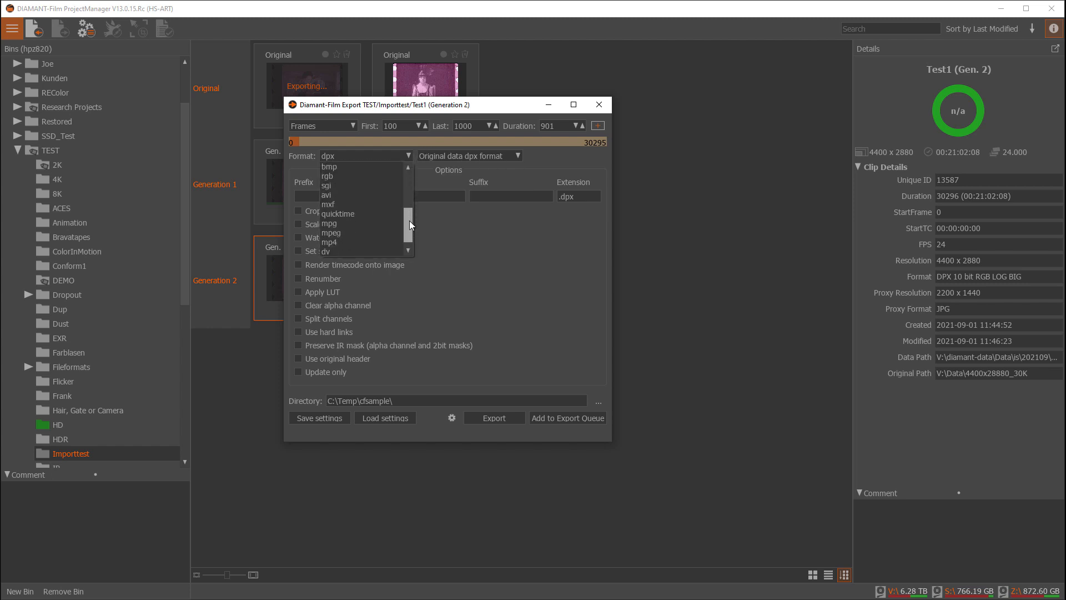
{"action": "left_click", "coordinate": [337, 213]}
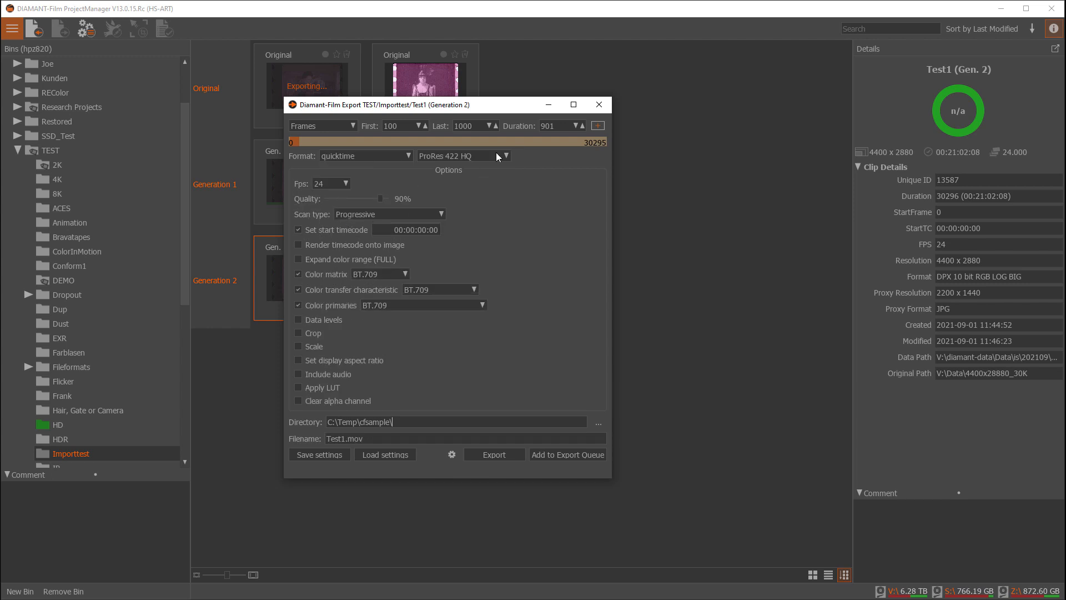
{"action": "left_click", "coordinate": [503, 155]}
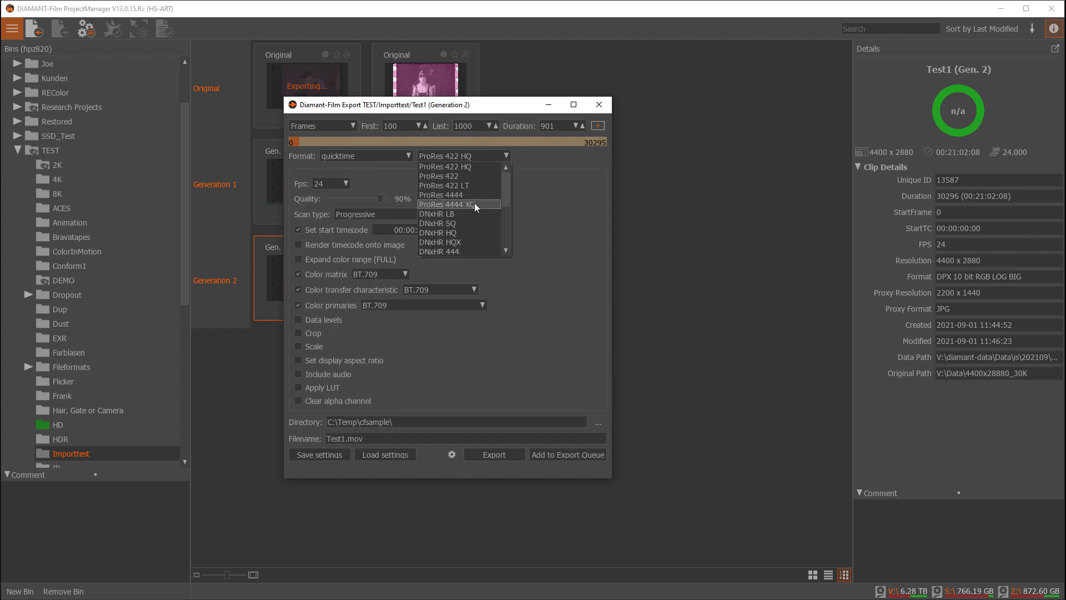
{"action": "mouse_move", "coordinate": [461, 233]}
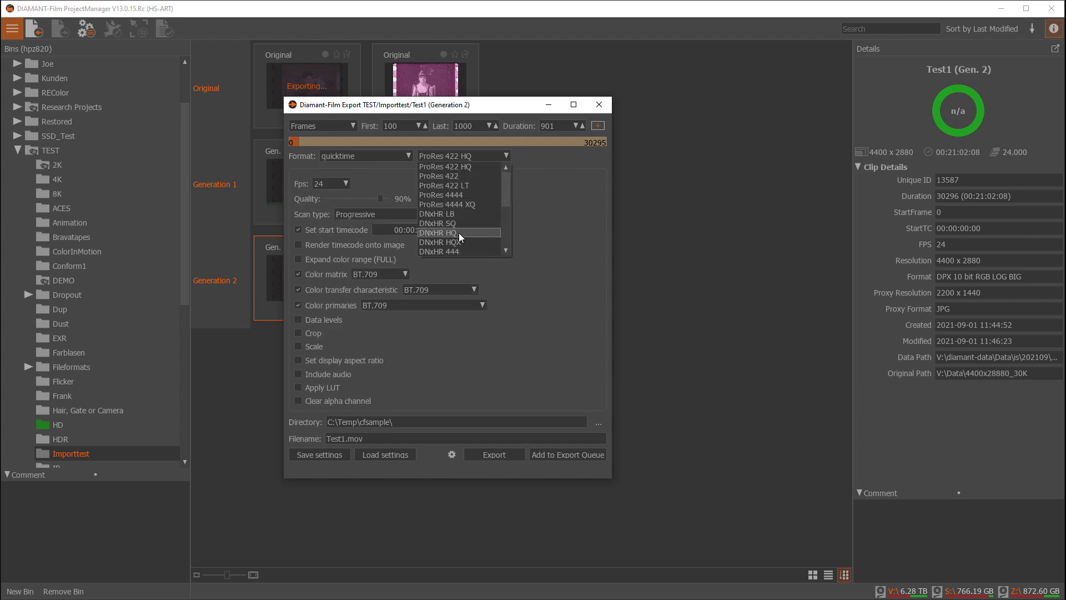
{"action": "left_click", "coordinate": [438, 233]}
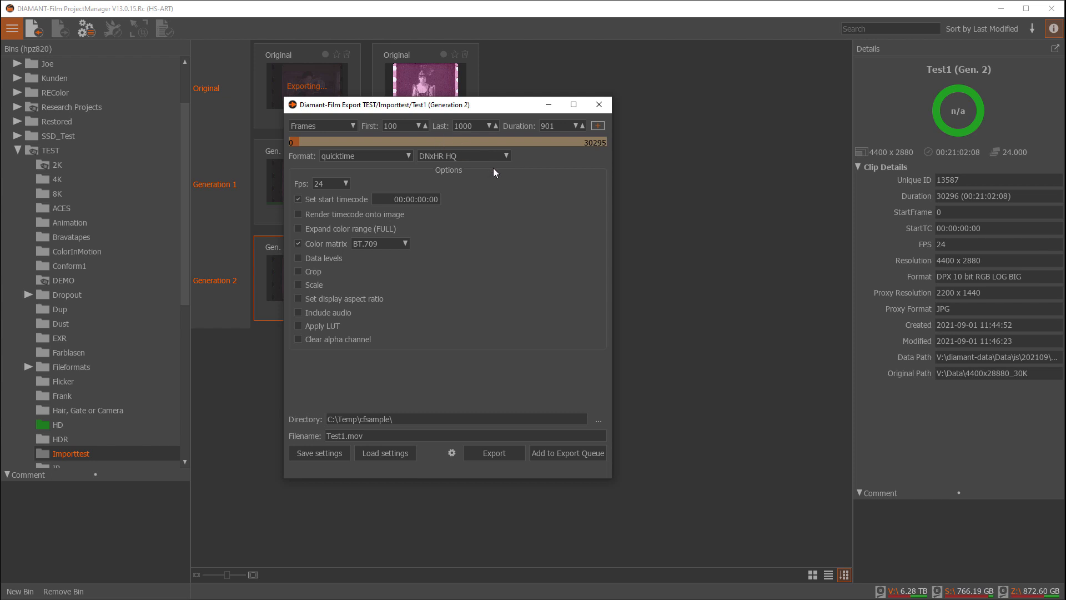
{"action": "mouse_move", "coordinate": [472, 187]}
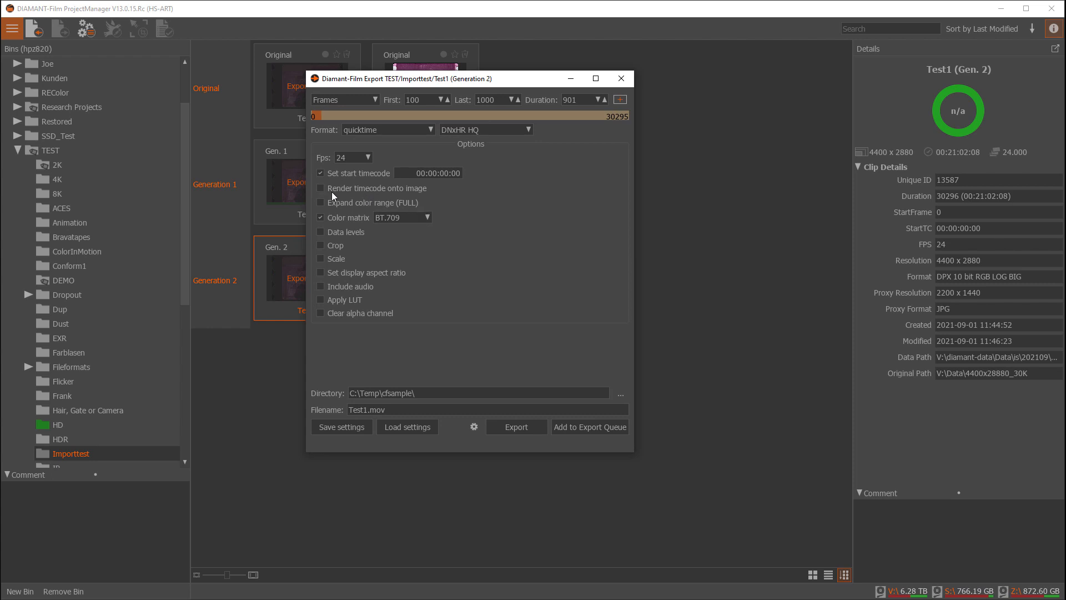
{"action": "mouse_move", "coordinate": [342, 179]}
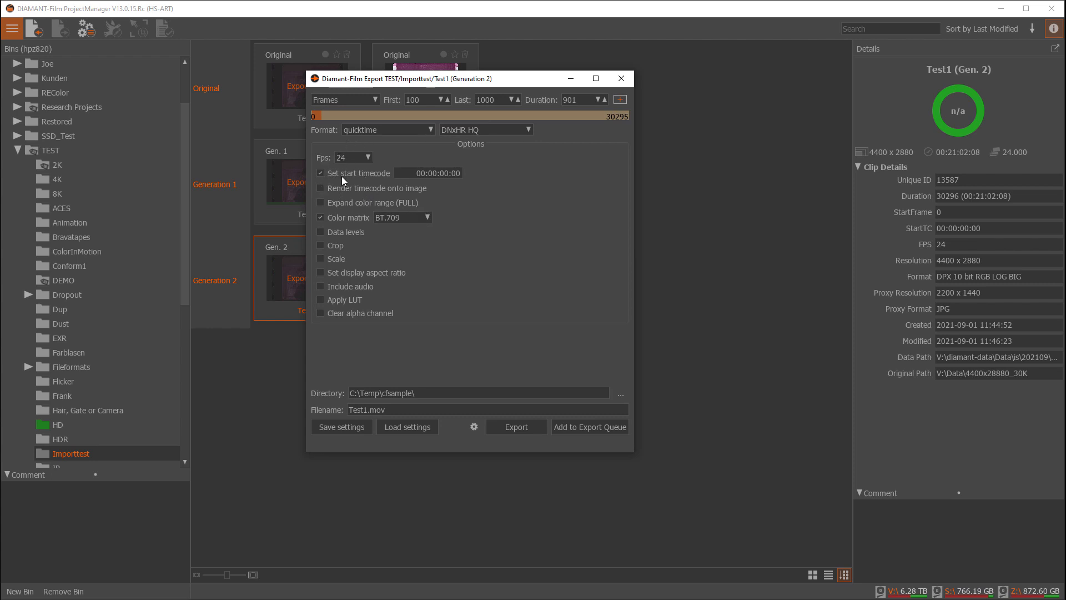
{"action": "mouse_move", "coordinate": [327, 157]}
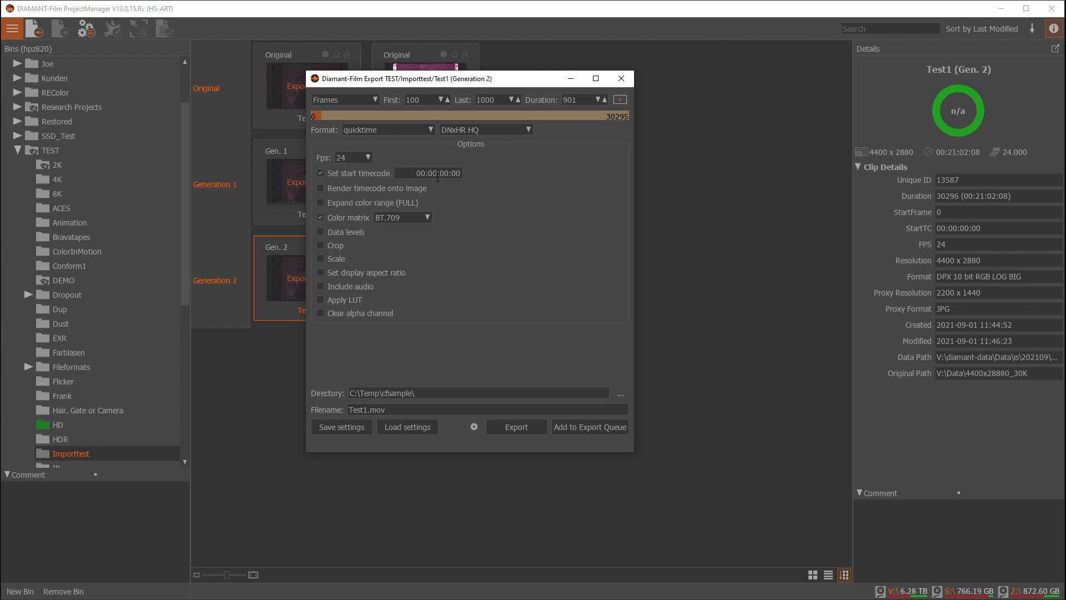
{"action": "mouse_move", "coordinate": [352, 219]}
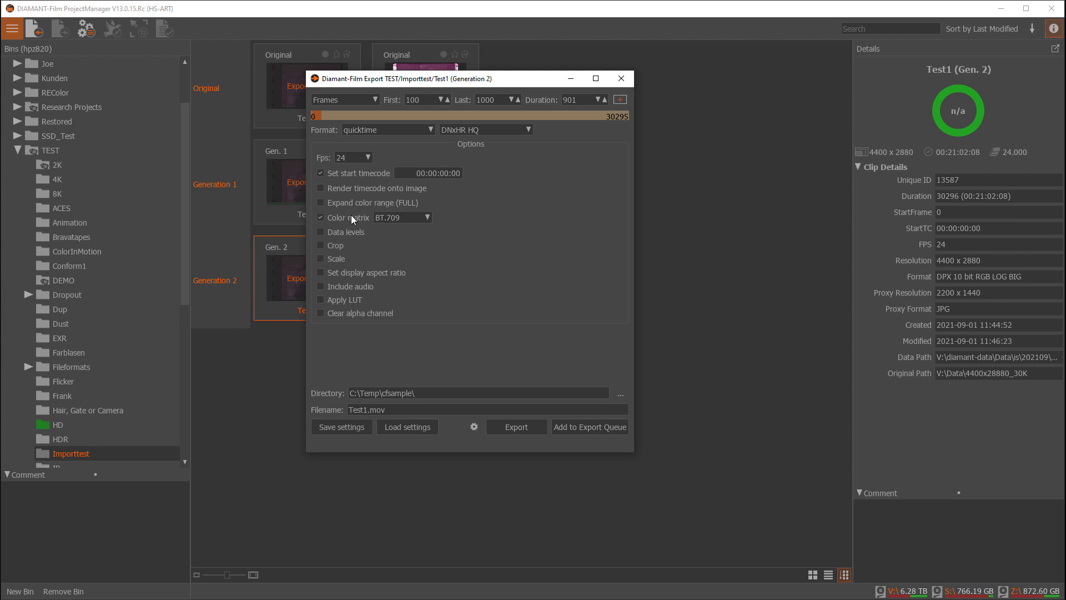
{"action": "mouse_move", "coordinate": [324, 245]}
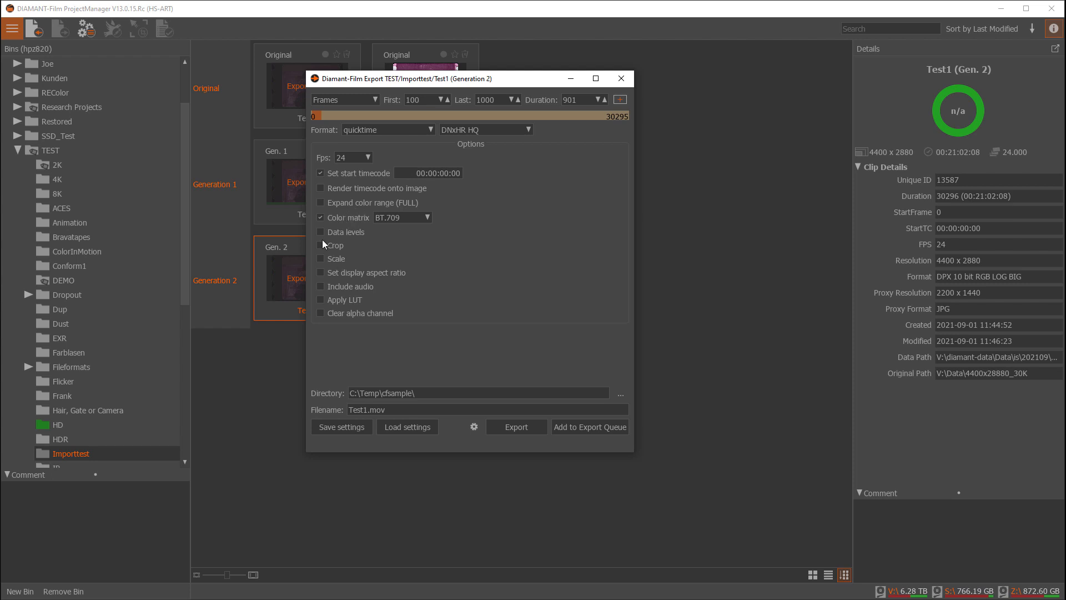
{"action": "left_click", "coordinate": [321, 246]}
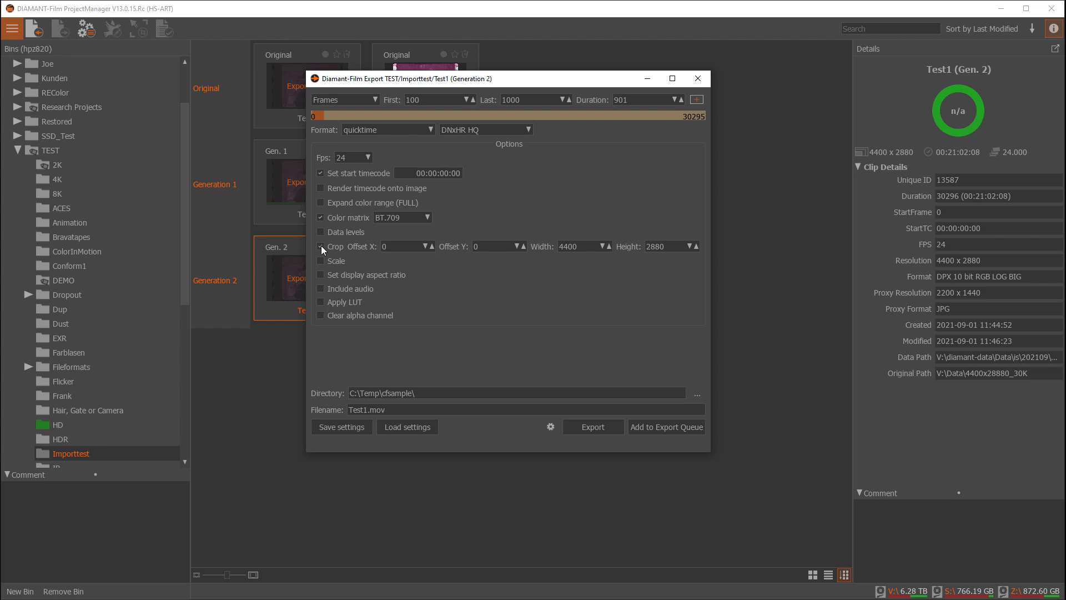
{"action": "left_click", "coordinate": [321, 260]}
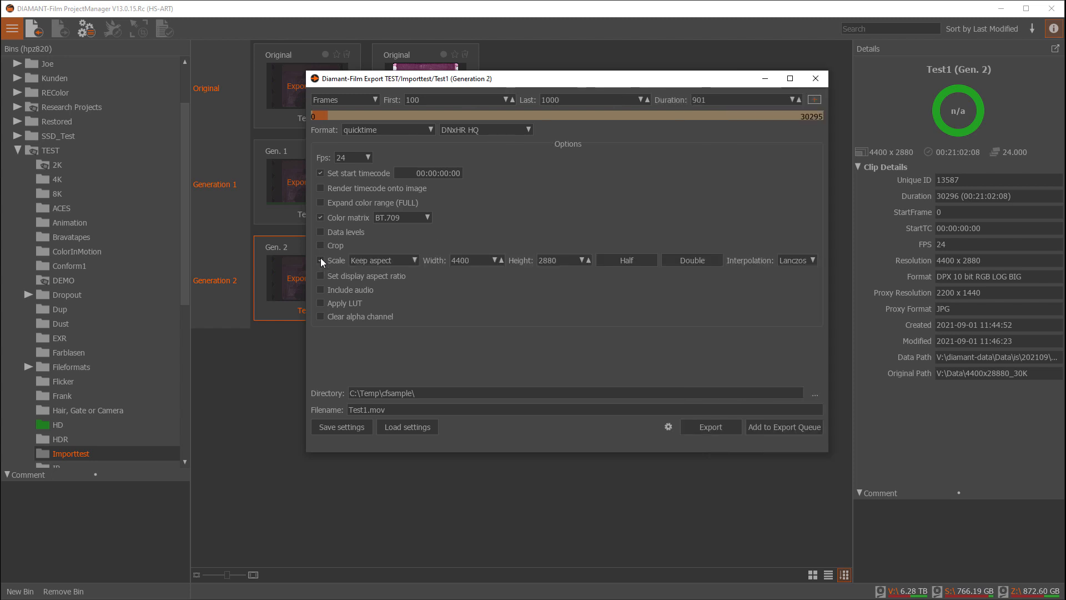
{"action": "left_click", "coordinate": [321, 260]}
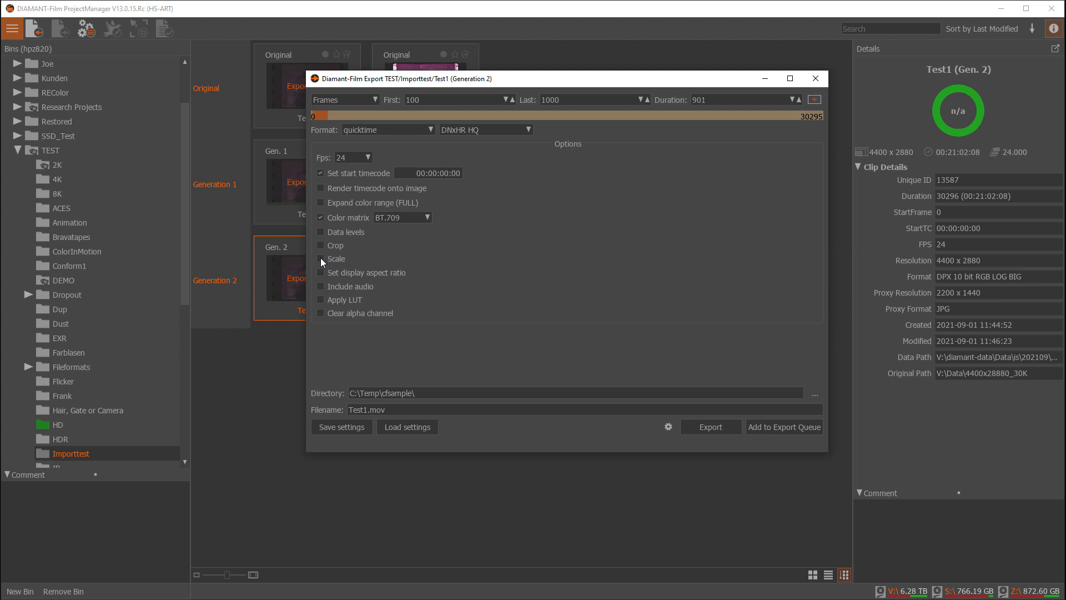
{"action": "mouse_move", "coordinate": [379, 133]}
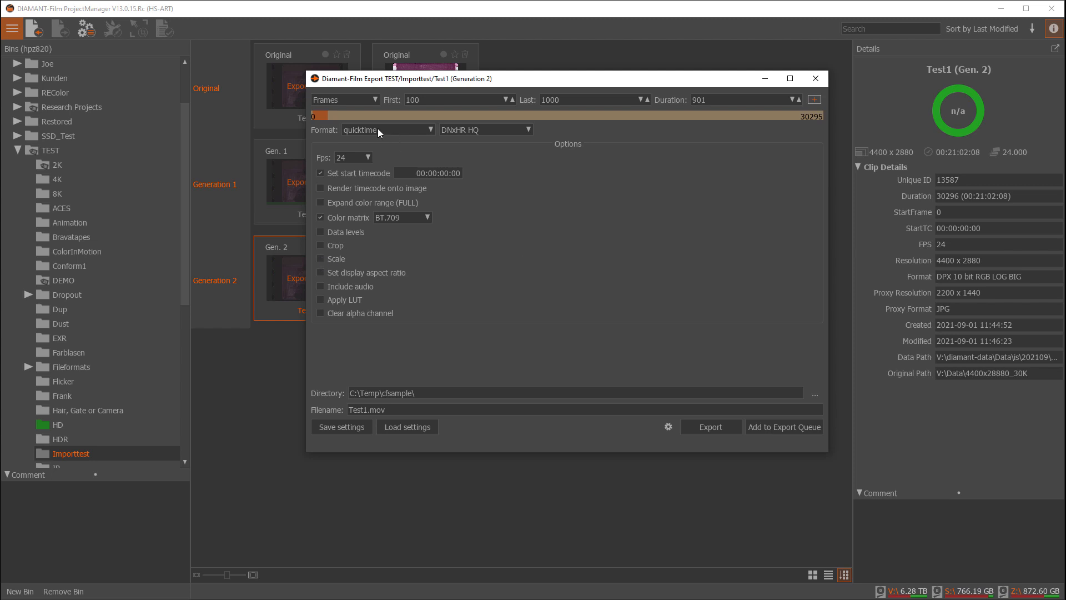
{"action": "mouse_move", "coordinate": [373, 130]}
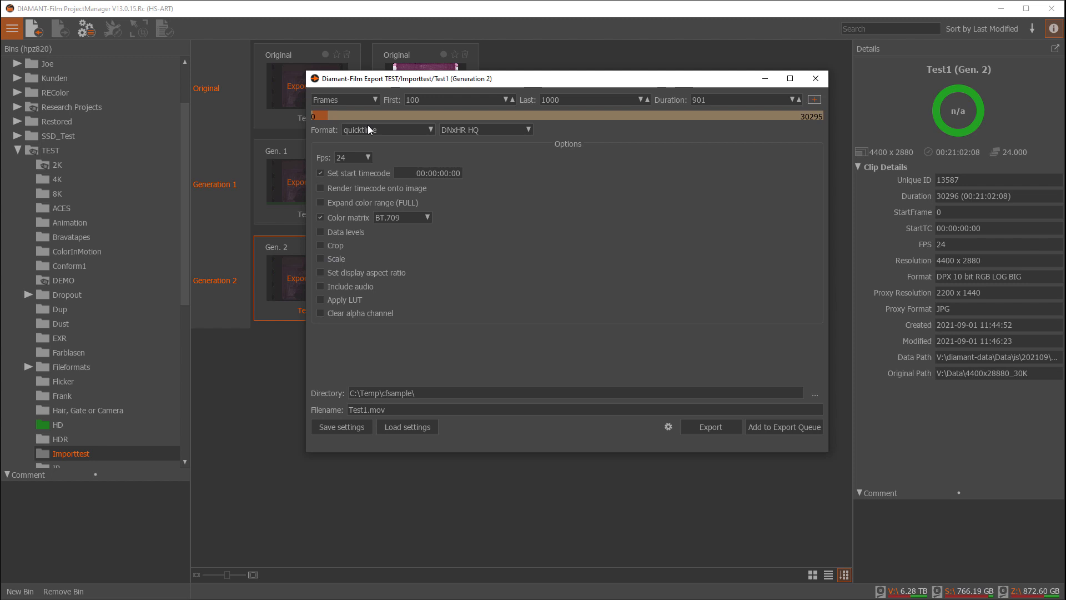
{"action": "mouse_move", "coordinate": [327, 293]}
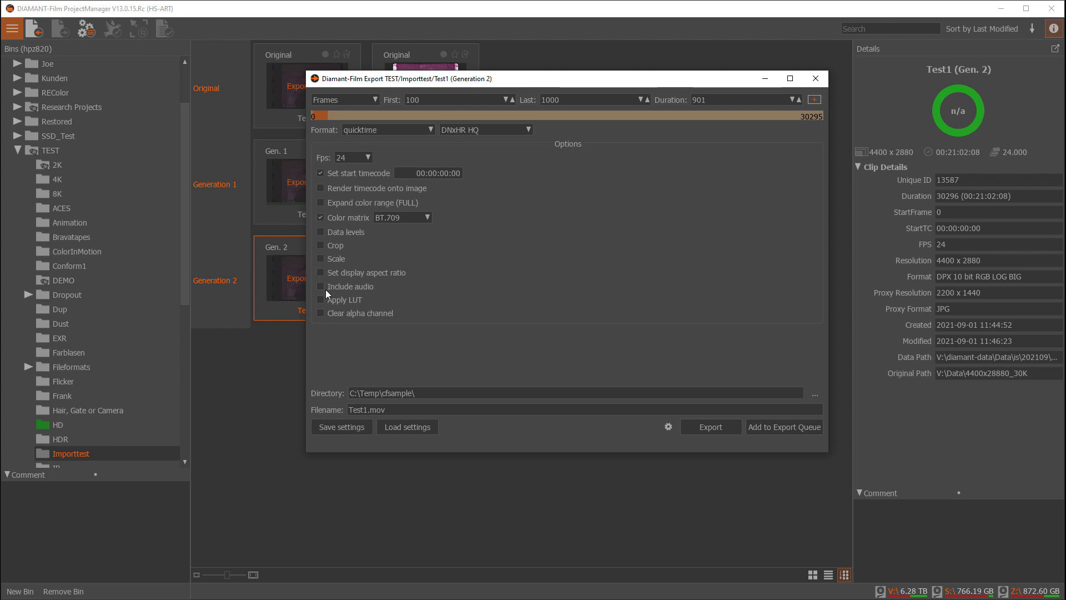
{"action": "left_click", "coordinate": [320, 287]}
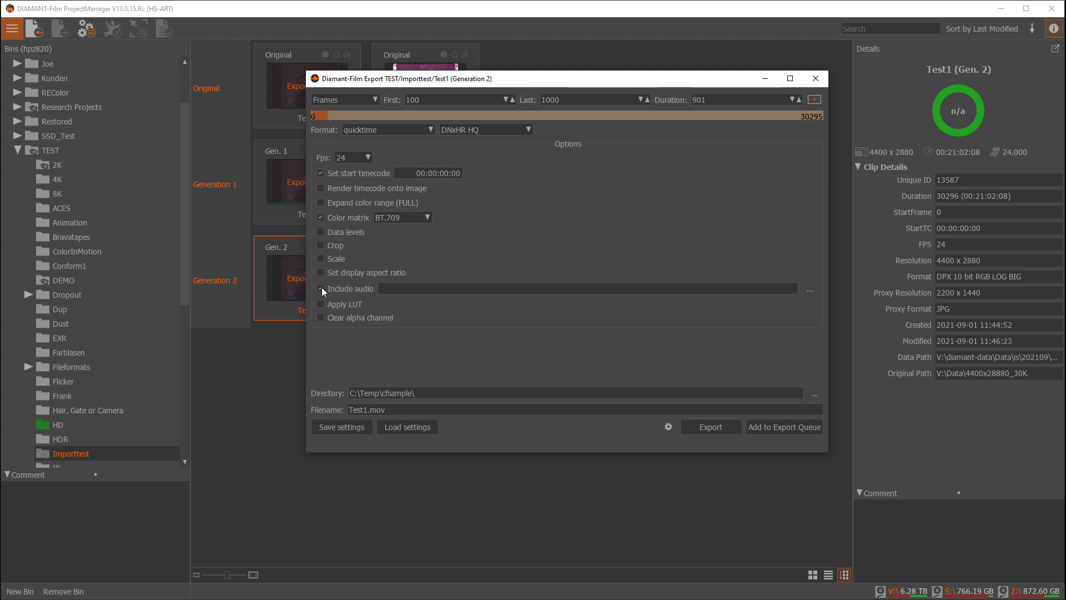
{"action": "left_click", "coordinate": [321, 288]}
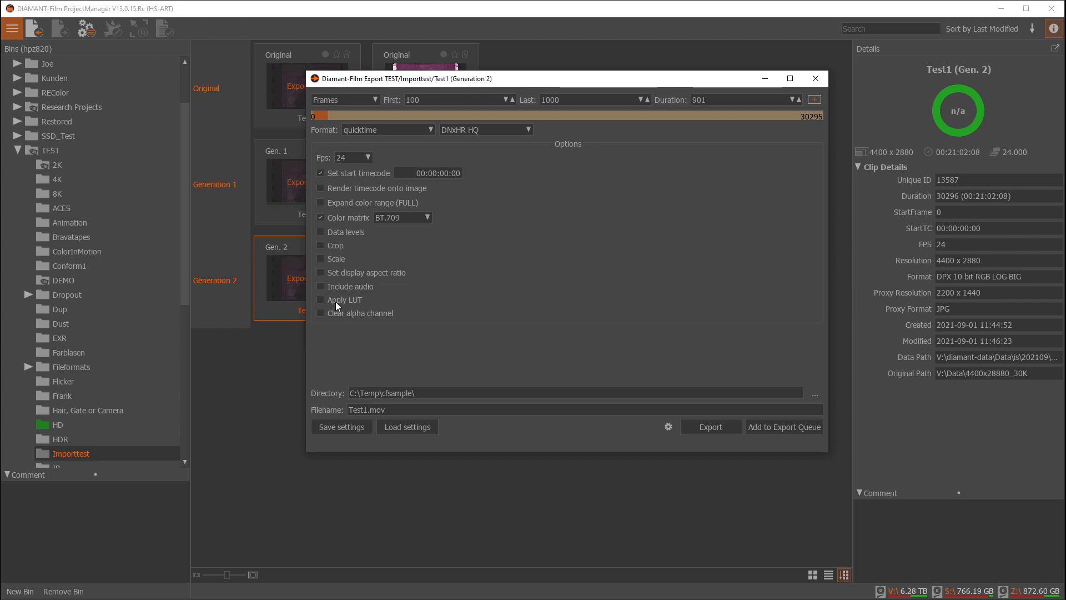
{"action": "mouse_move", "coordinate": [355, 305]}
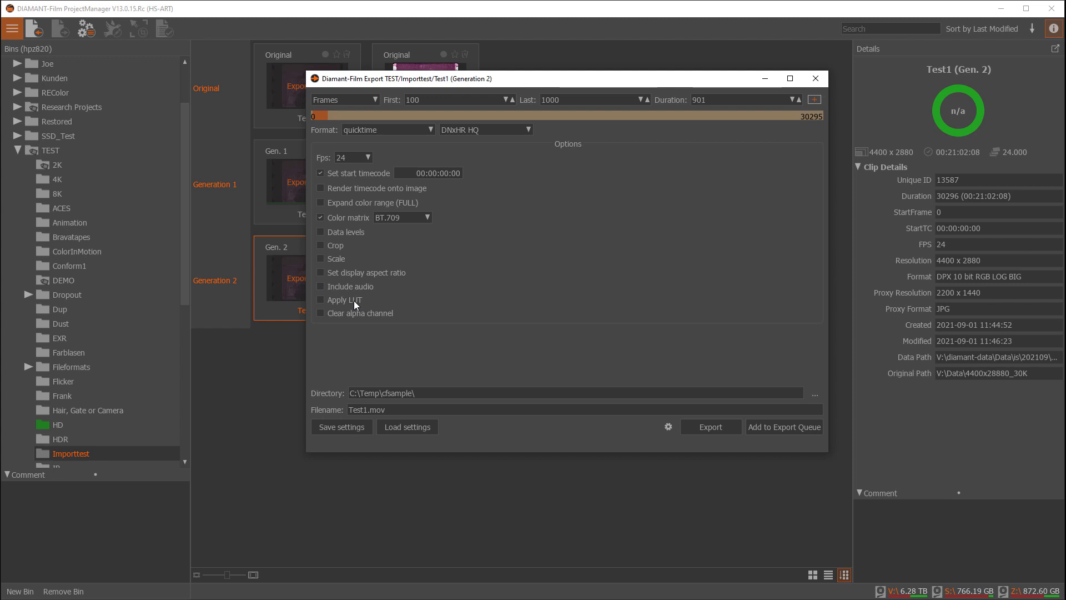
{"action": "mouse_move", "coordinate": [354, 111]}
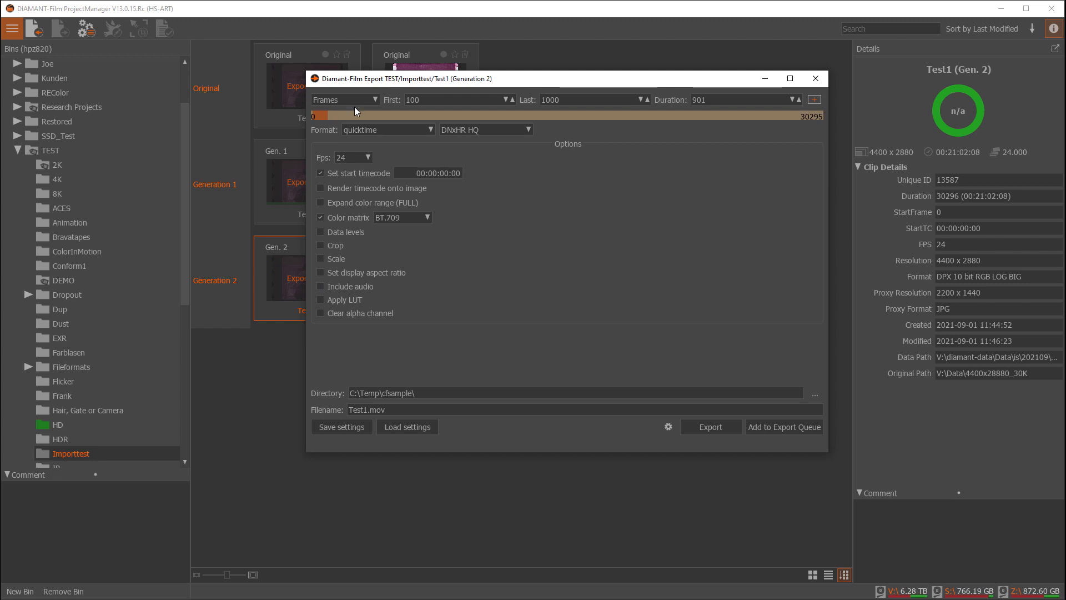
{"action": "mouse_move", "coordinate": [379, 277]}
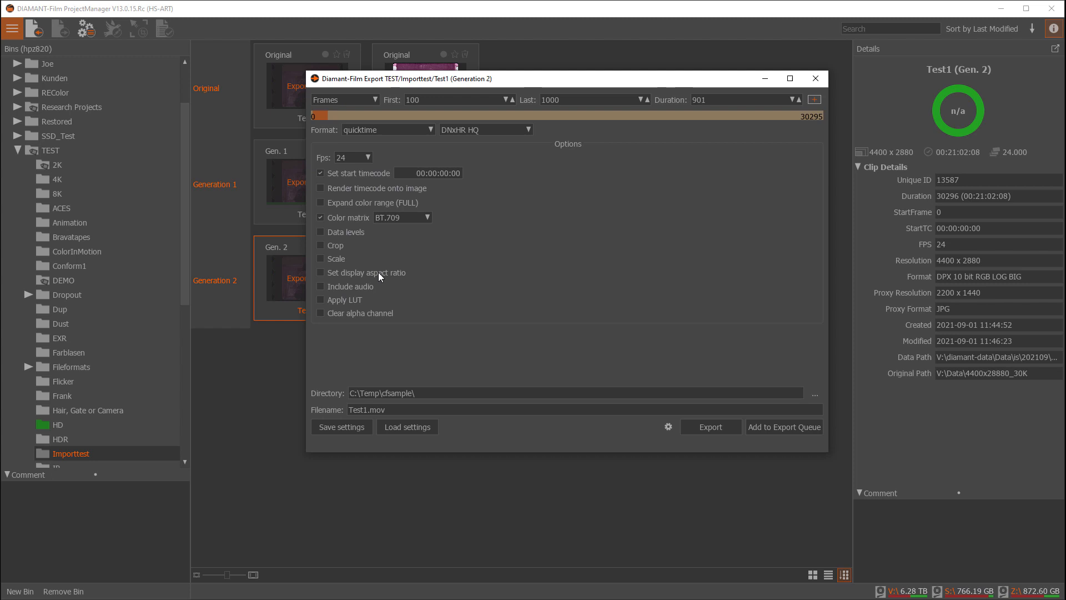
{"action": "mouse_move", "coordinate": [474, 303]}
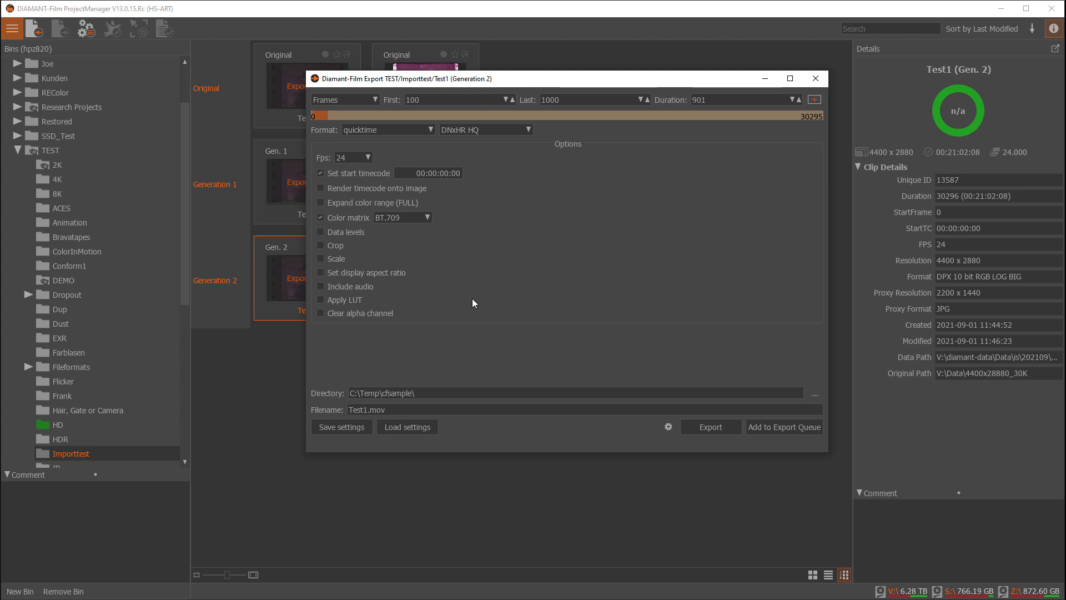
{"action": "mouse_move", "coordinate": [418, 250]}
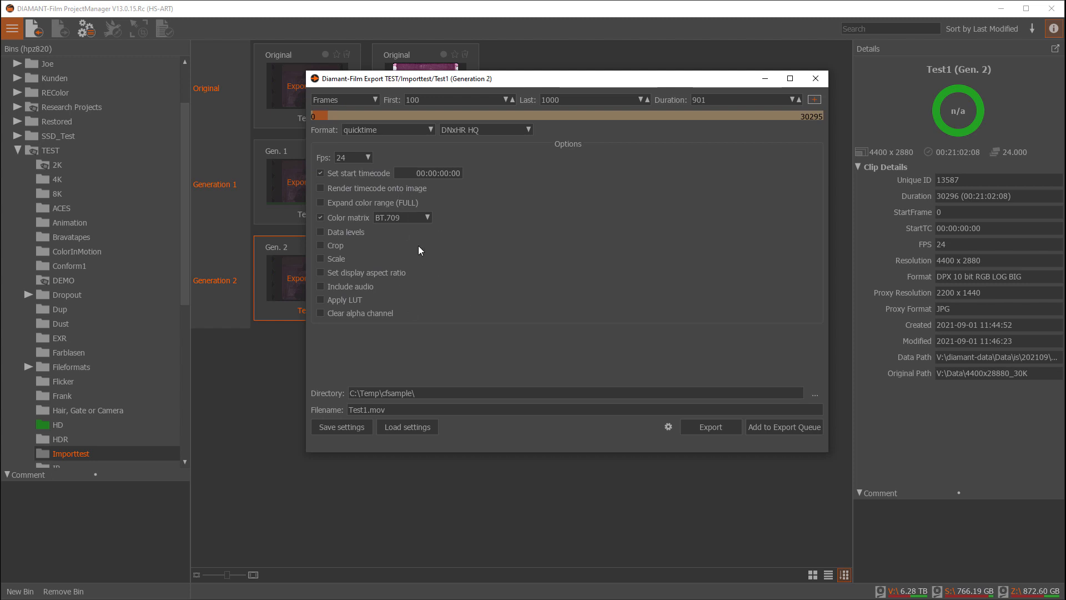
{"action": "mouse_move", "coordinate": [397, 253]}
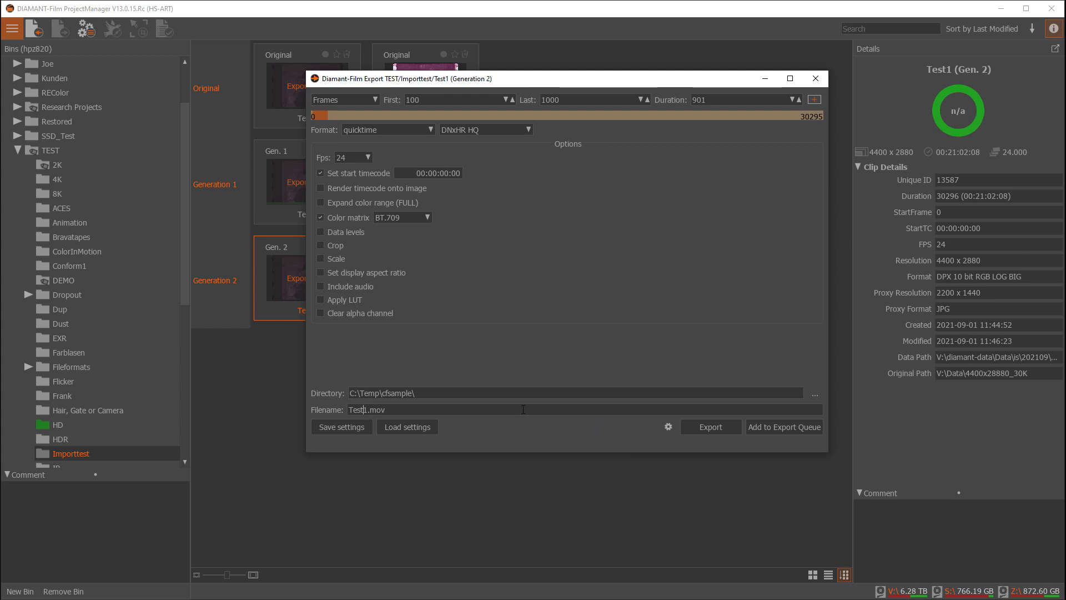
{"action": "mouse_move", "coordinate": [559, 99]}
{"action": "type", "text": "200"}
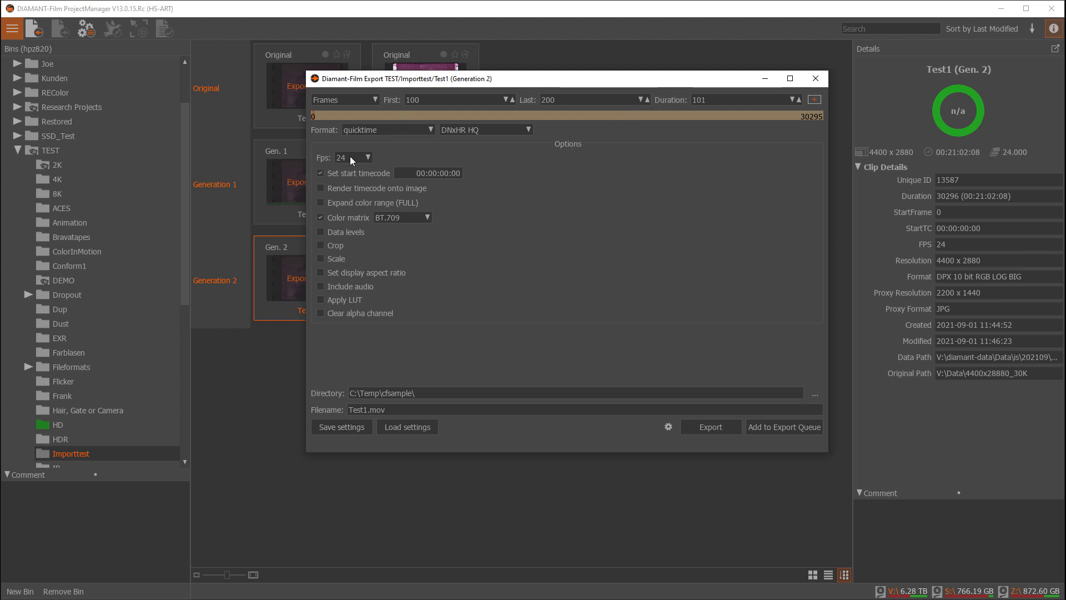
{"action": "mouse_move", "coordinate": [340, 312]}
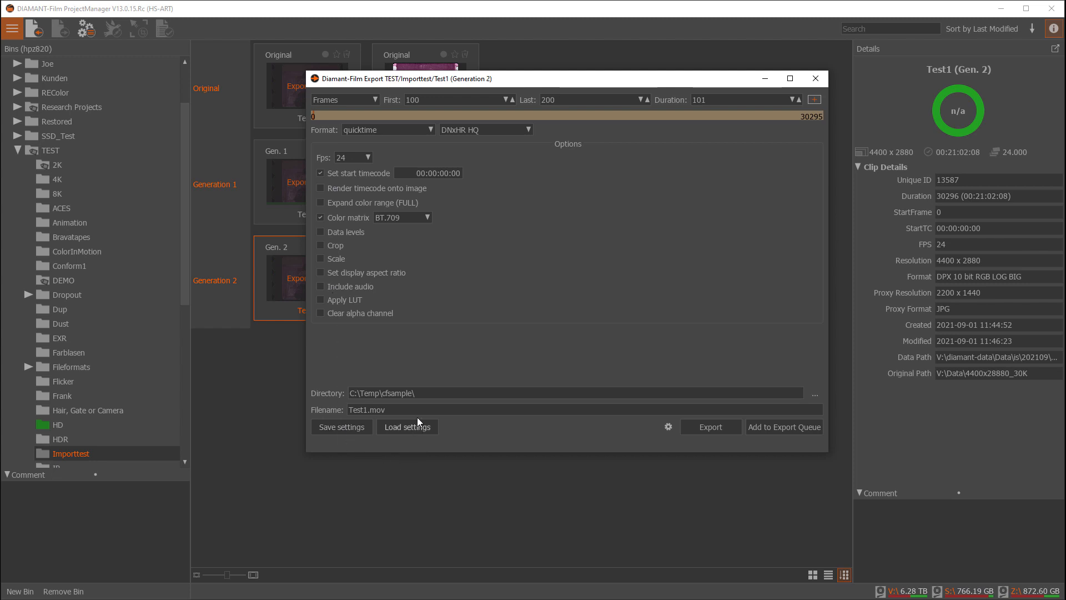
{"action": "mouse_move", "coordinate": [497, 226]}
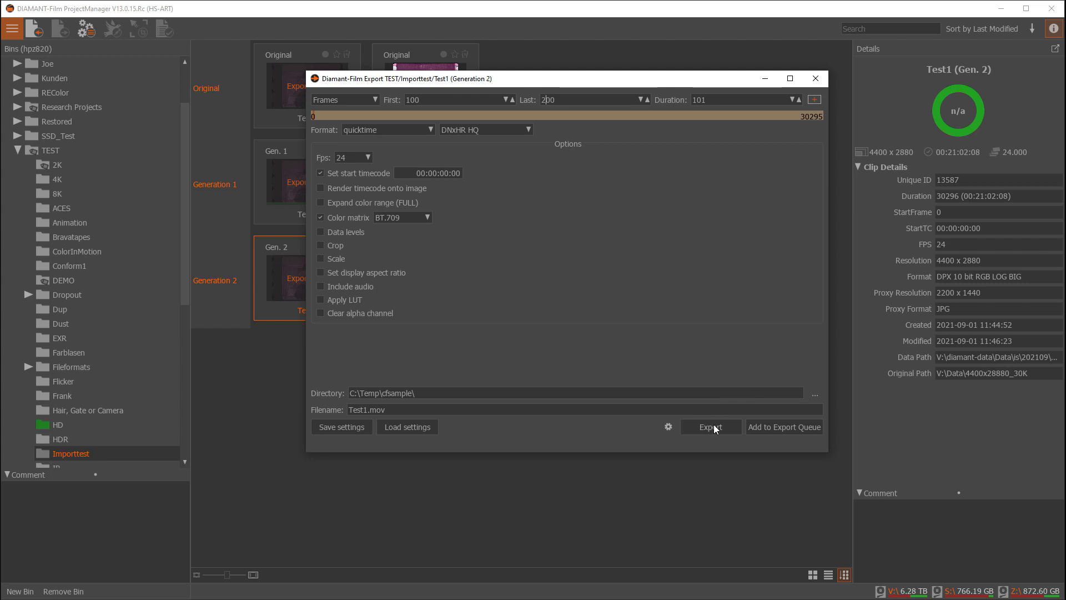
Export frames 100–200 (101 frames) as DNxHR HQ QuickTime Test1.mov.
{"action": "left_click", "coordinate": [710, 427]}
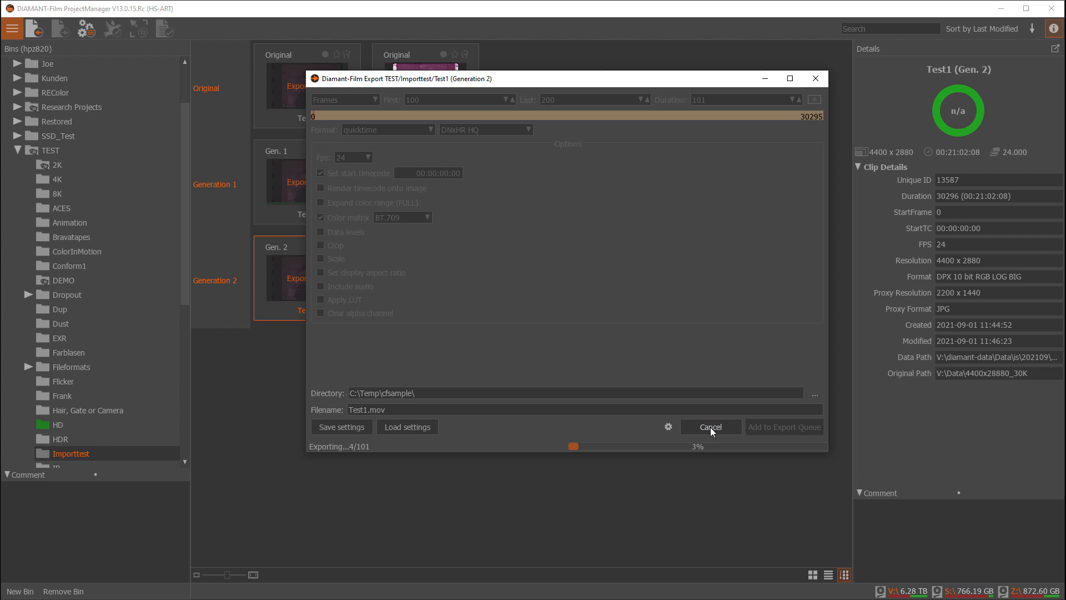